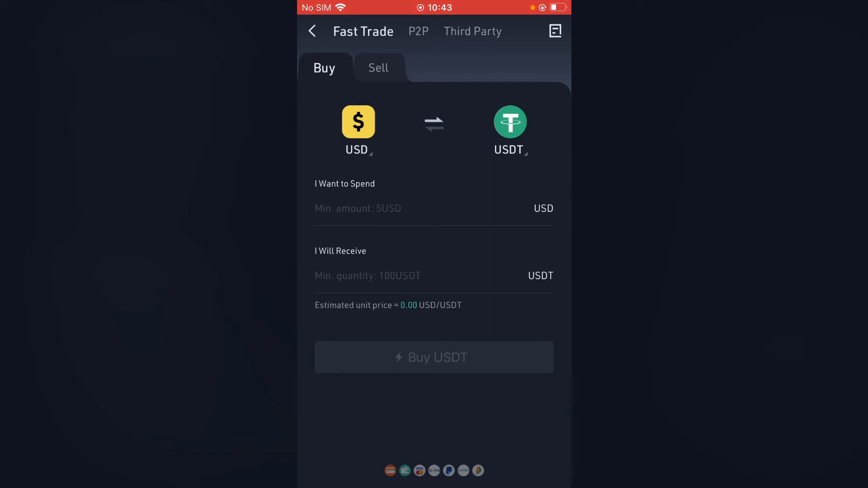
Step: Keep USD as the spend currency after reviewing the currency list
{"action": "left_click", "coordinate": [358, 130]}
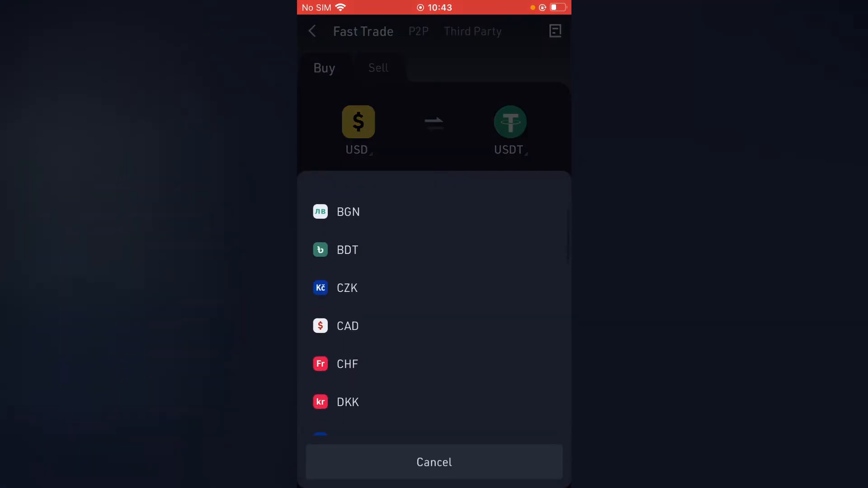
{"action": "scroll", "scroll_direction": "down", "scroll_amount": 3}
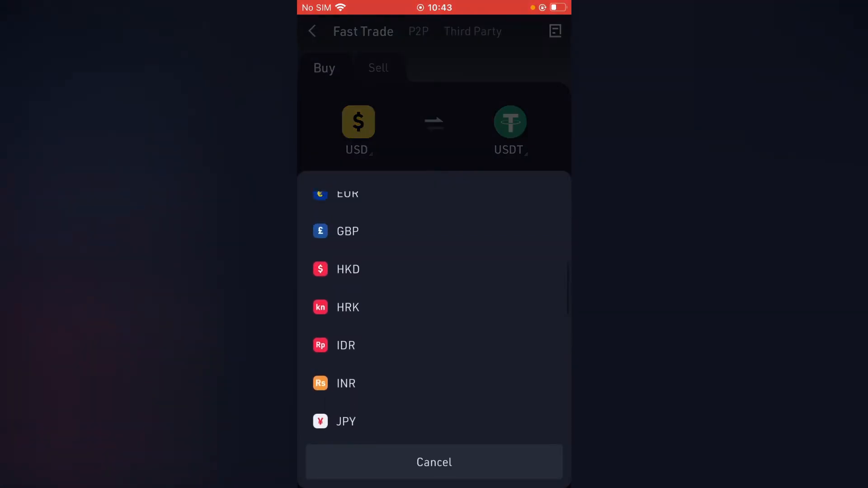
{"action": "left_click", "coordinate": [434, 462]}
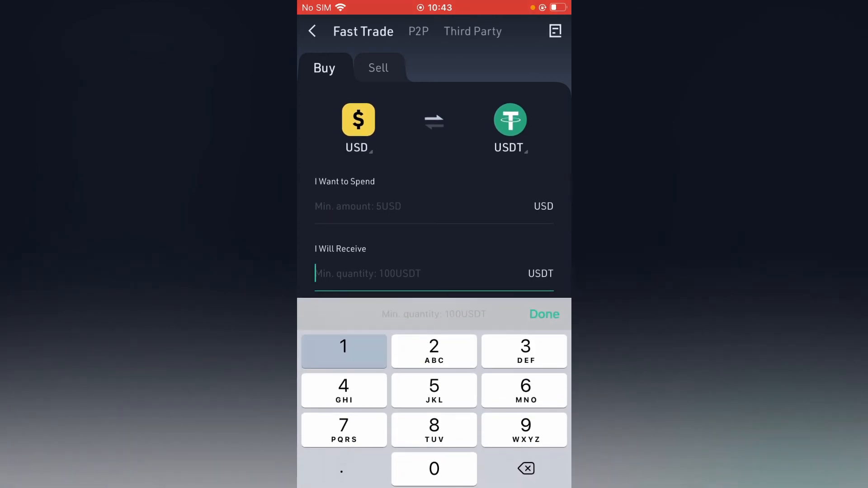
Step: Enter 100 USDT to receive, calculating a 117.57 USD spend
{"action": "type", "text": "100"}
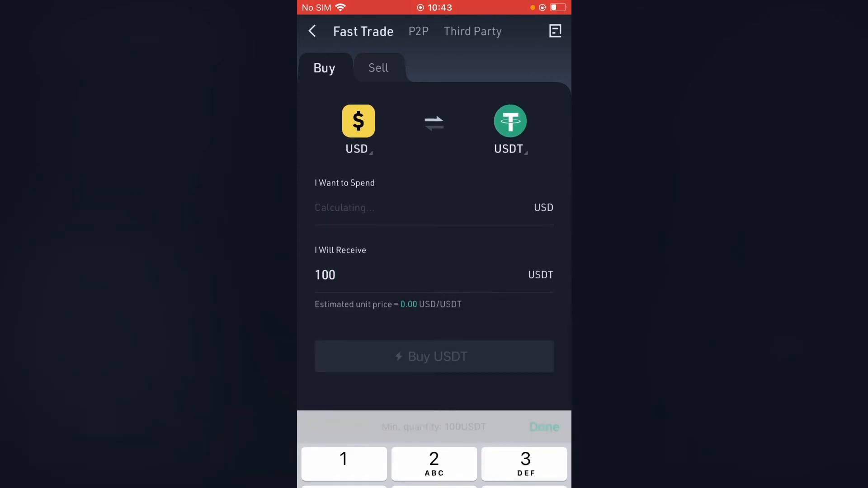
{"action": "left_click", "coordinate": [543, 426]}
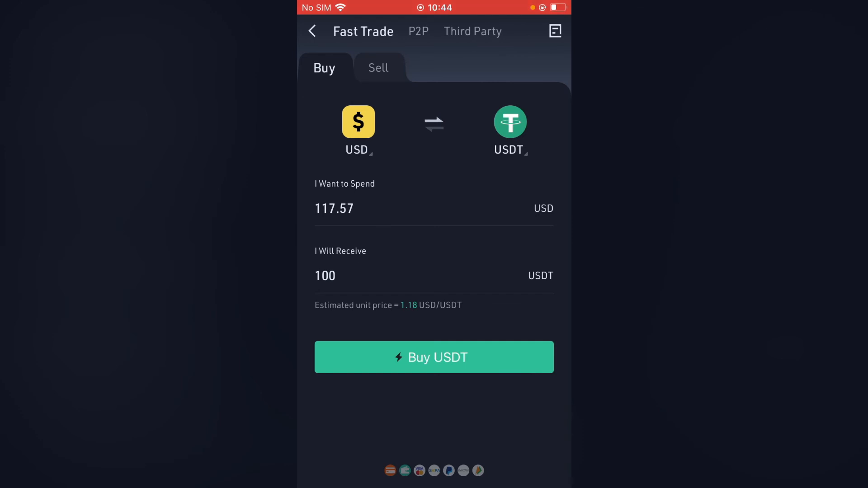
Step: Proceed to buy 100 USDT for $117.57 with Visa/Mastercard and confirm the order
{"action": "left_click", "coordinate": [433, 357]}
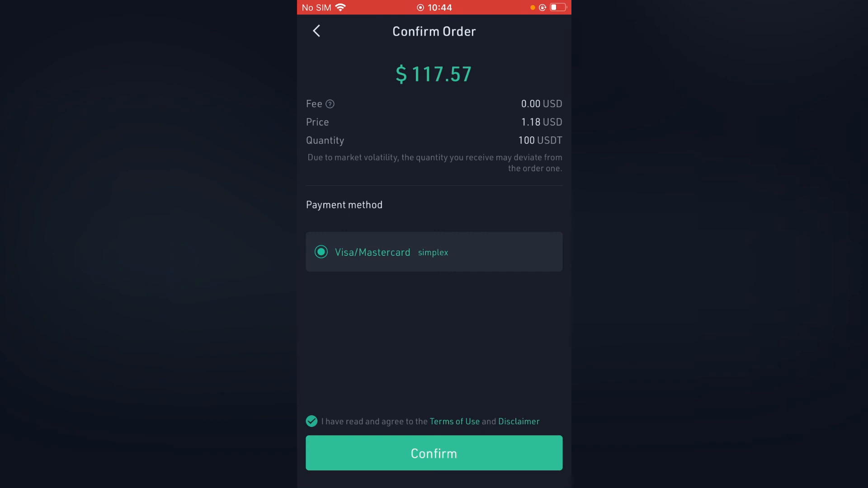
{"action": "left_click", "coordinate": [433, 453]}
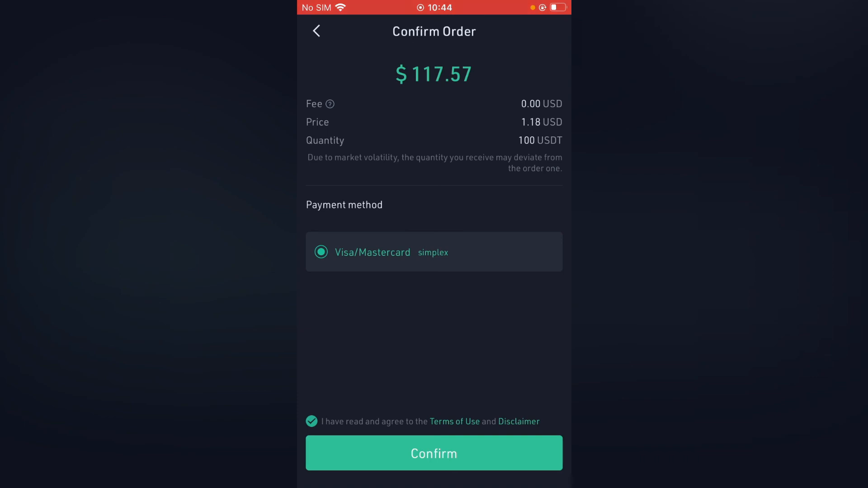
{"action": "left_click", "coordinate": [433, 453]}
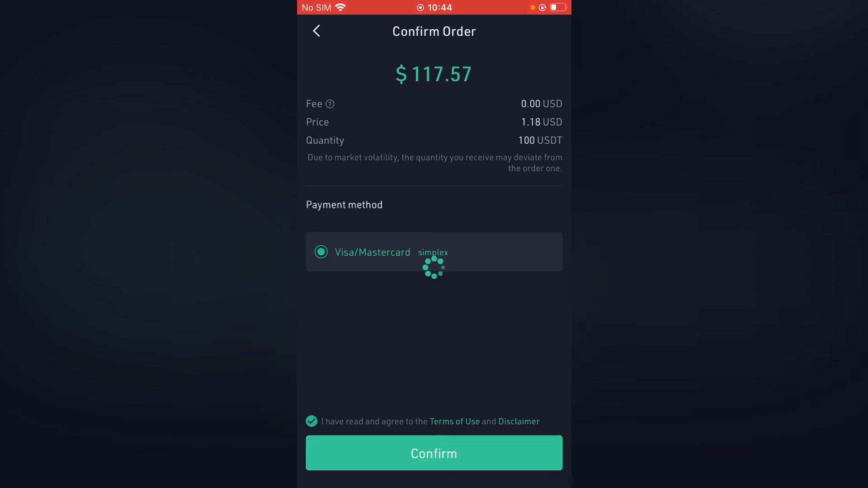